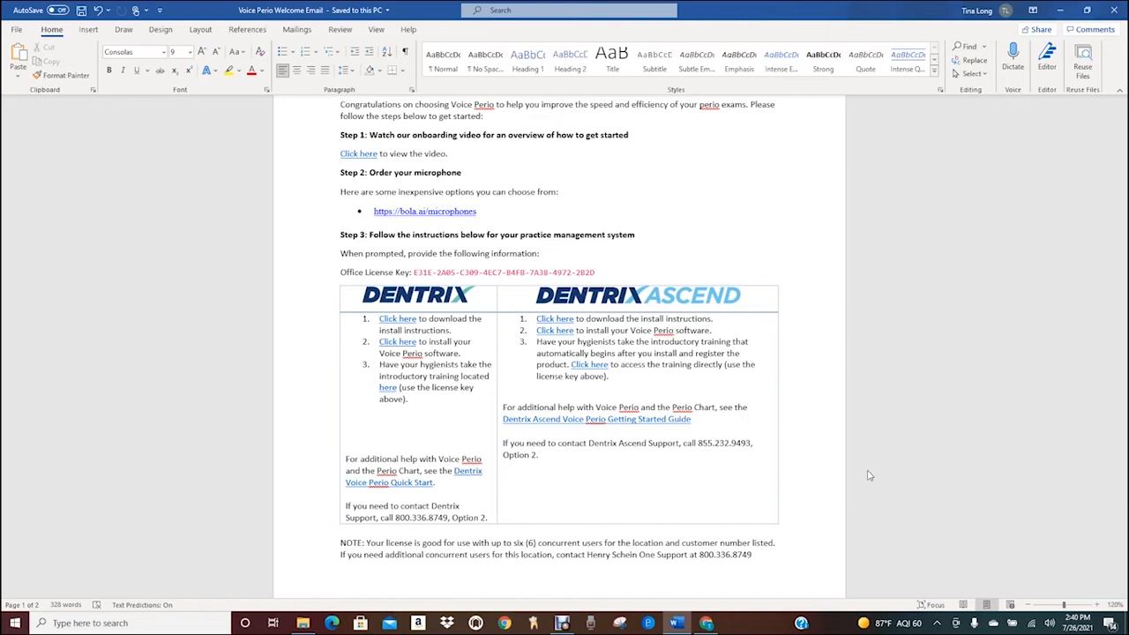
{"action": "left_click", "coordinate": [595, 271]}
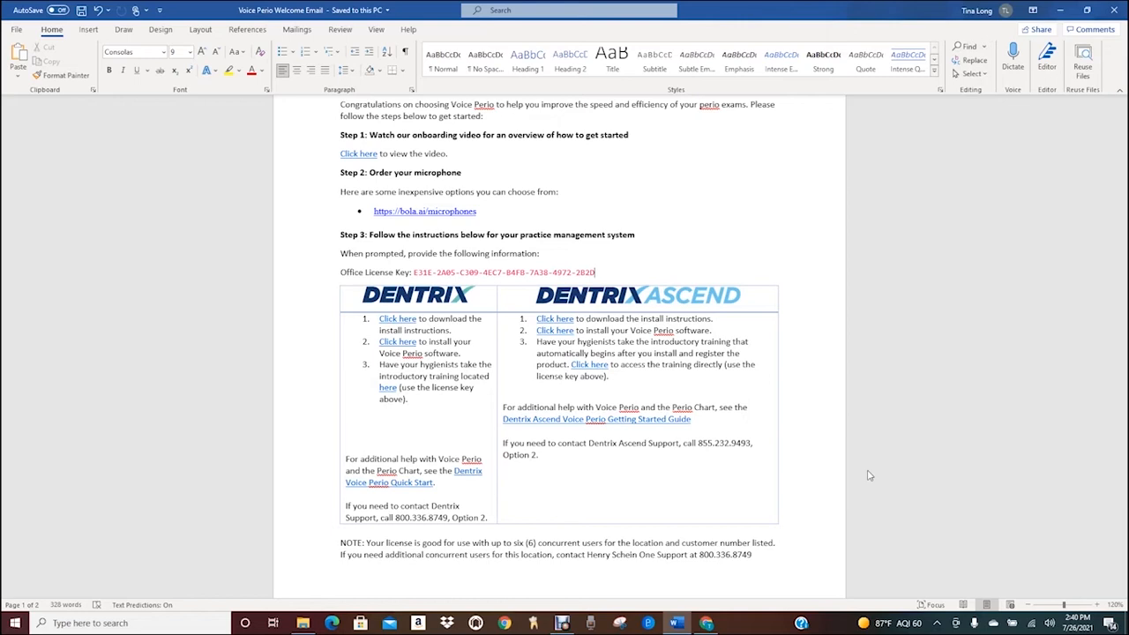